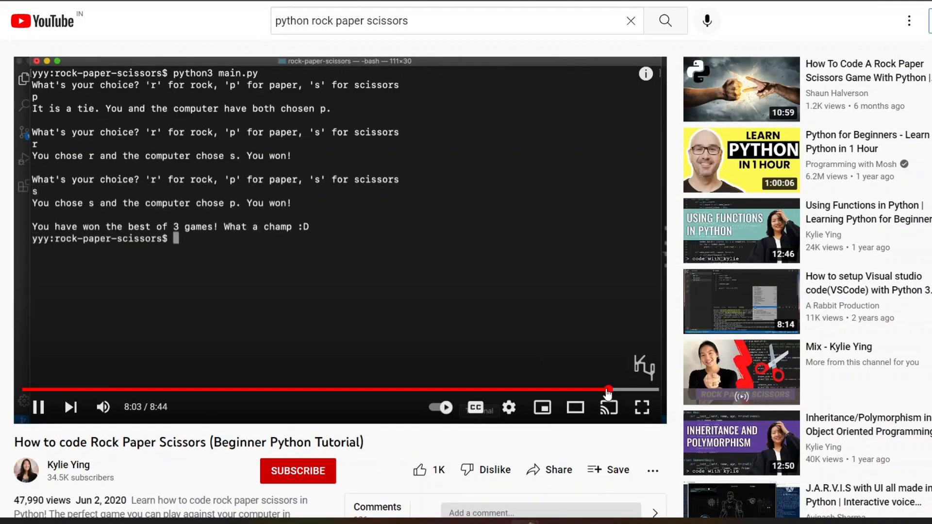
{"action": "mouse_move", "coordinate": [608, 390]}
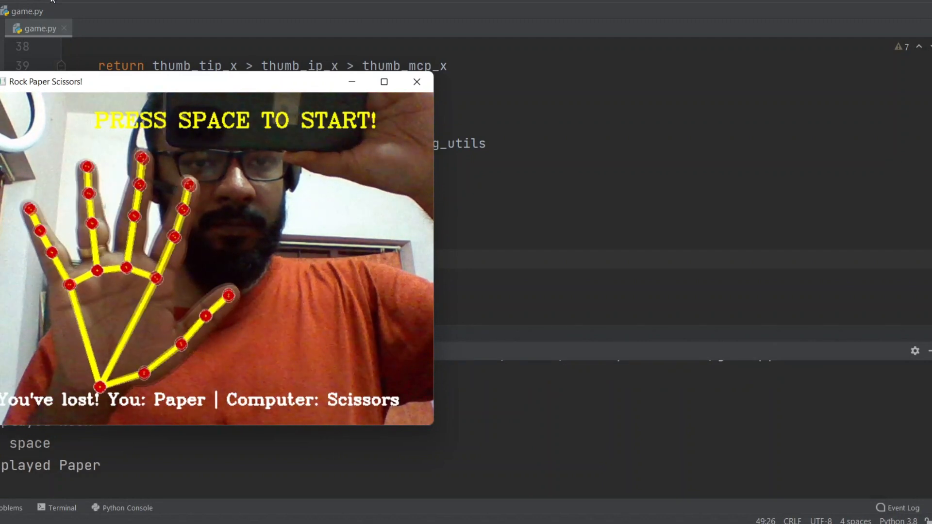
- Start three rounds with Space, showing Paper and then Scissors gestures that lose
{"action": "key", "text": "space"}
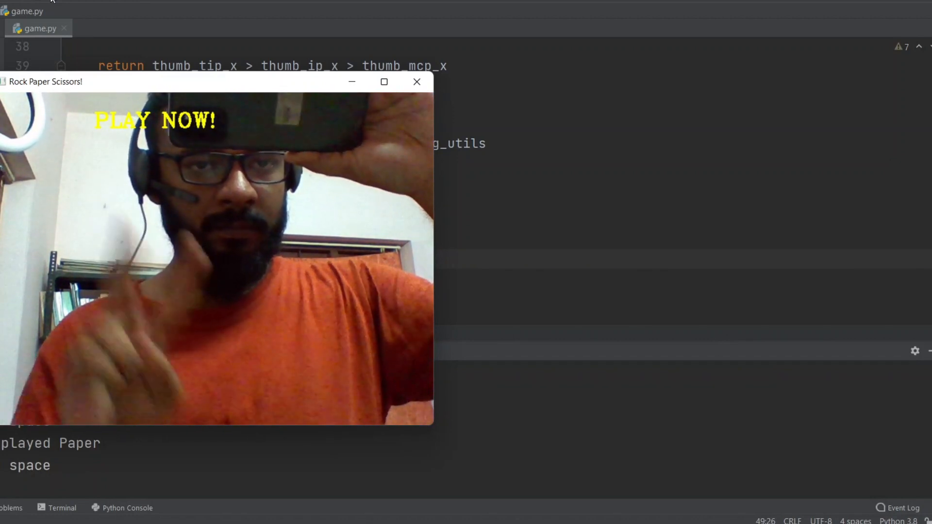
{"action": "key", "text": "space"}
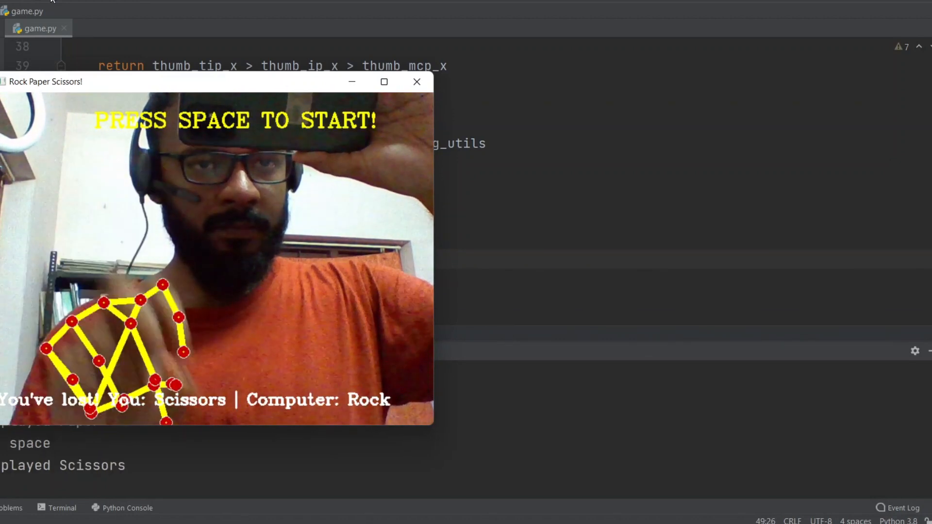
{"action": "key", "text": "space"}
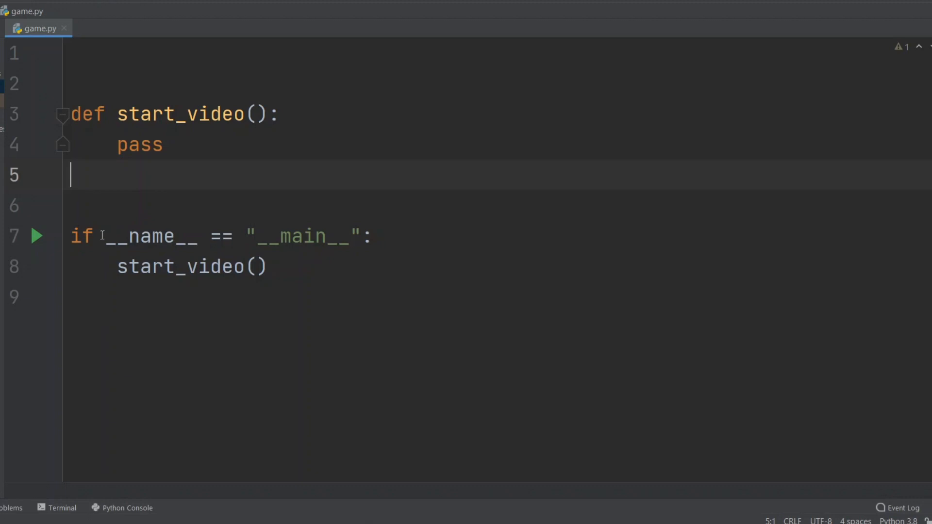
- Review the main guard, then import cv2 and create capture = cv2.VideoCapture(0) in start_video
{"action": "left_click_drag", "start_coordinate": [101, 236], "coordinate": [373, 236]}
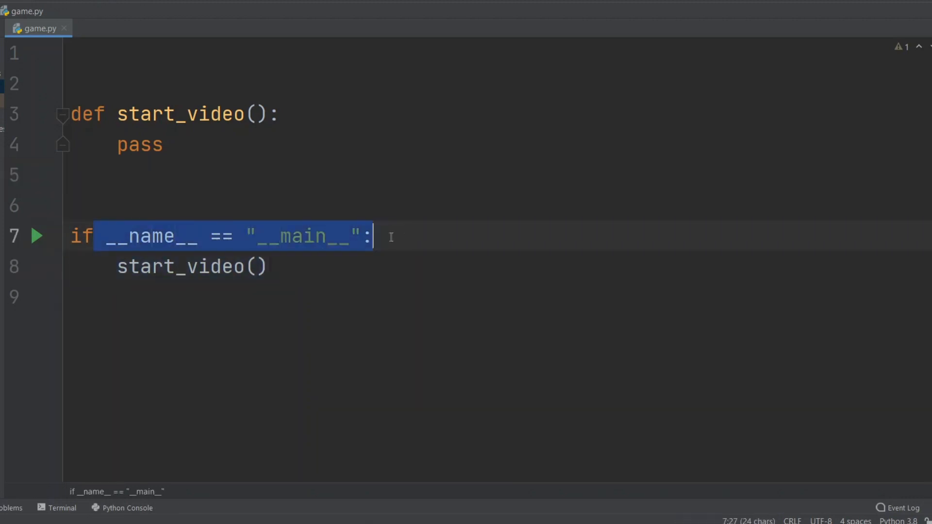
{"action": "double_click", "coordinate": [180, 267]}
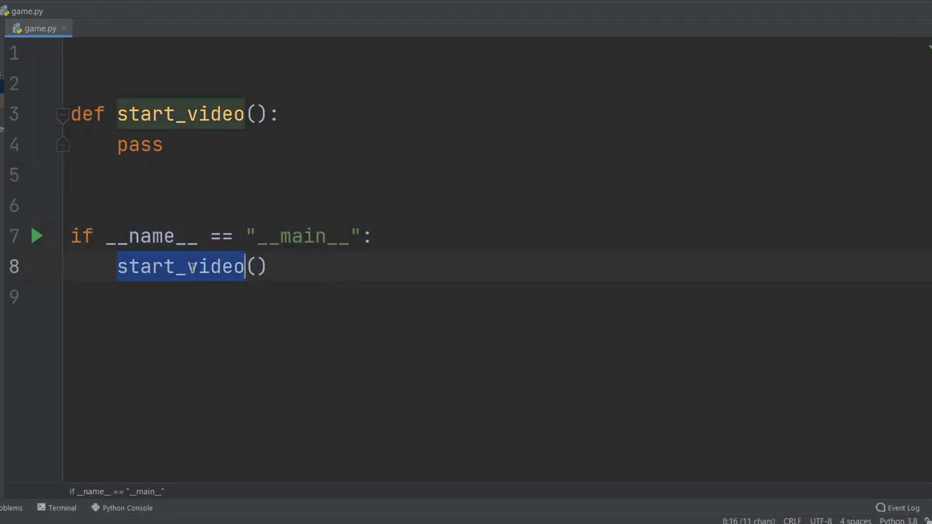
{"action": "type", "text": "import"}
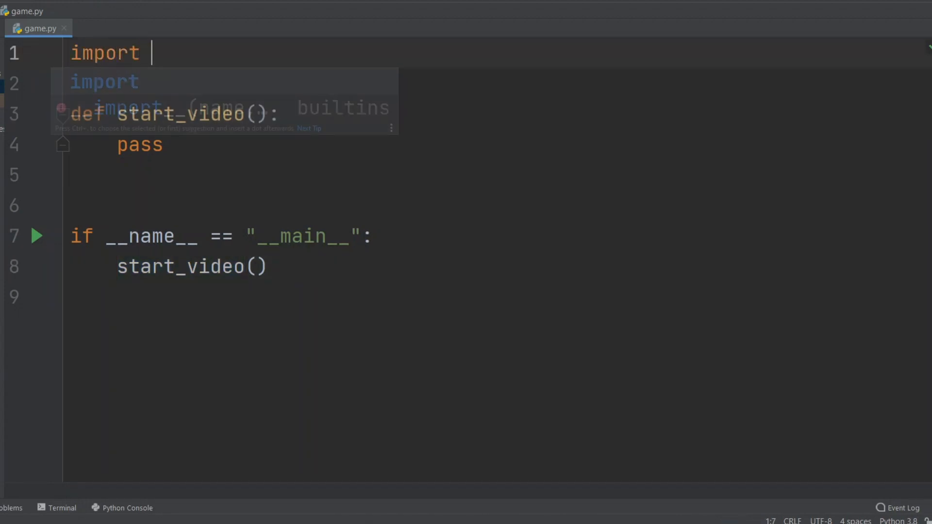
{"action": "type", "text": "cv2"}
{"action": "left_click", "coordinate": [495, 145]}
{"action": "type", "text": "cap"}
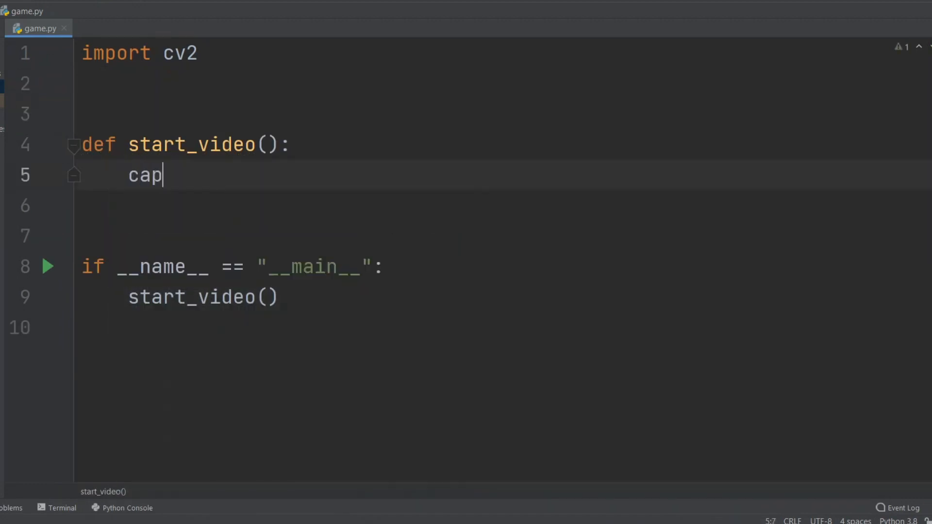
{"action": "type", "text": "ture = cv2"}
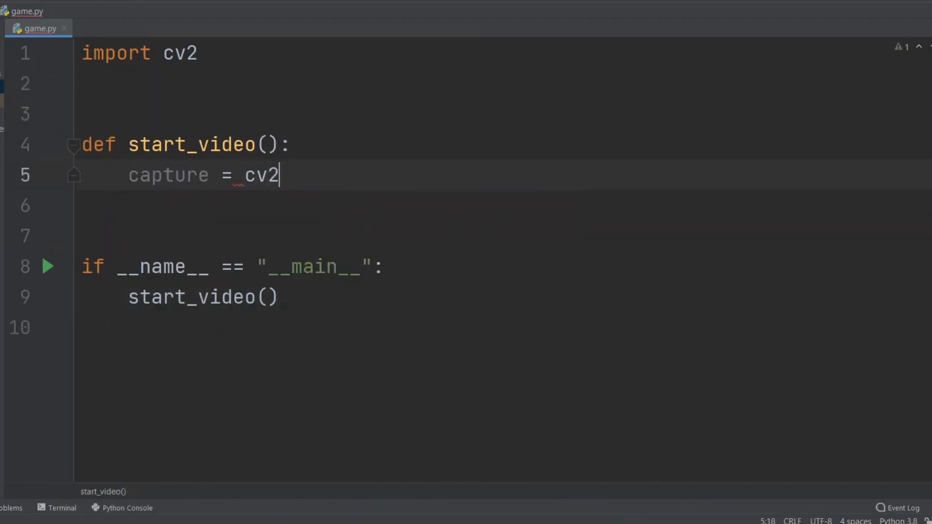
{"action": "type", "text": ".V"}
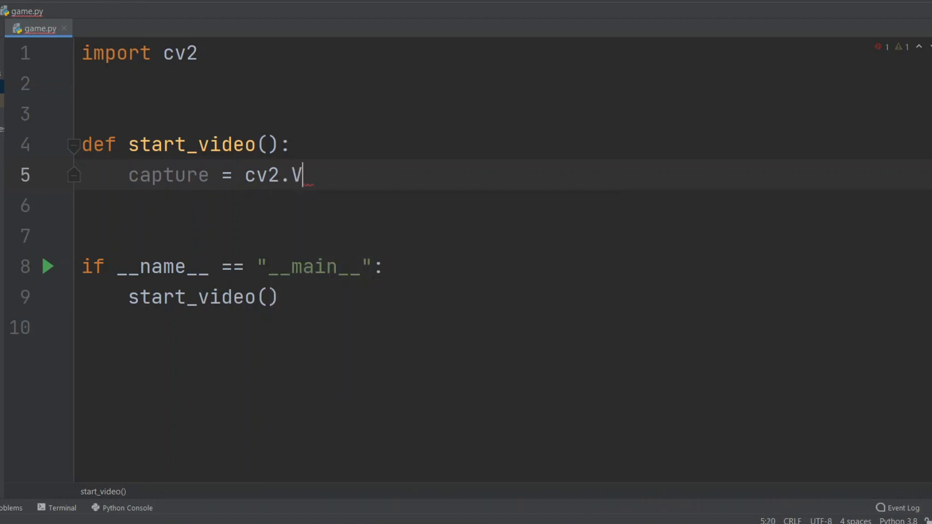
{"action": "type", "text": "ideoCapture(0)"}
{"action": "left_click", "coordinate": [506, 237]}
{"action": "type", "text": "while True:"}
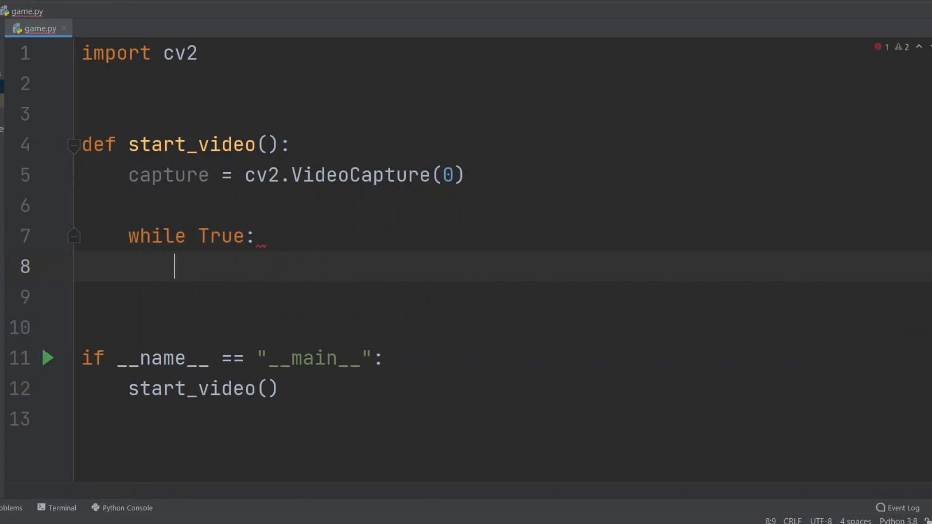
- Add a while True loop reading frames, showing them in a 'Rock-Paper-Scissors' window with cv2.waitKey(1)
{"action": "type", "text": "capture.read()"}
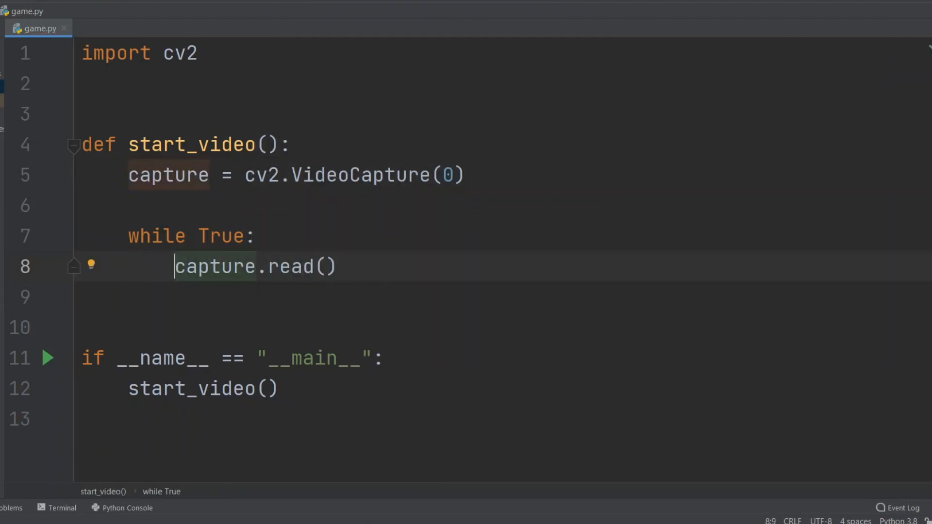
{"action": "type", "text": "ret, frame ="}
{"action": "type", "text": "cv2.imshow(\""}
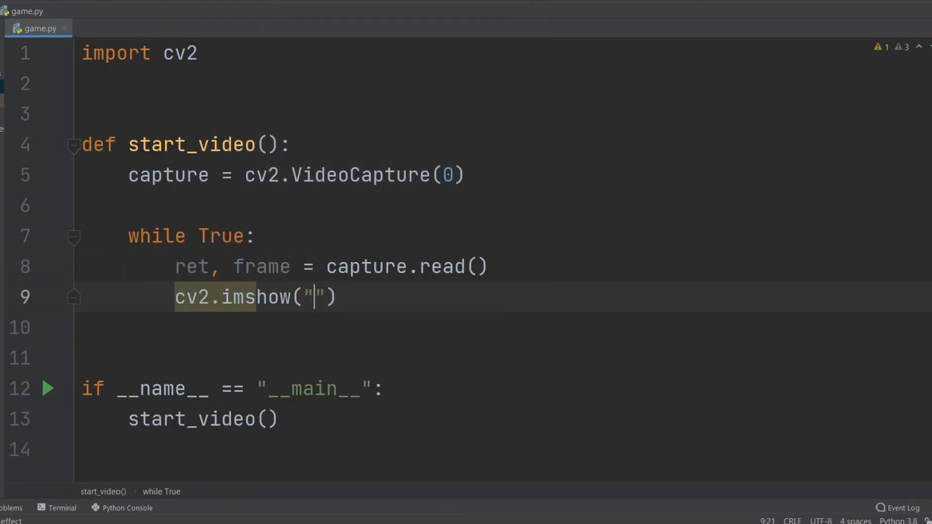
{"action": "type", "text": "Rock-Paper-Scissors\", frame"}
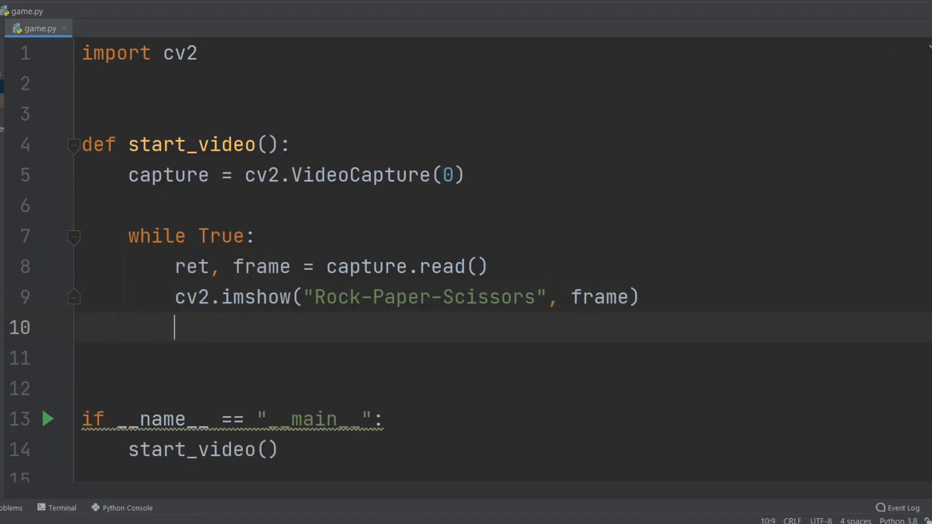
{"action": "type", "text": "cv2.waitKey(1)"}
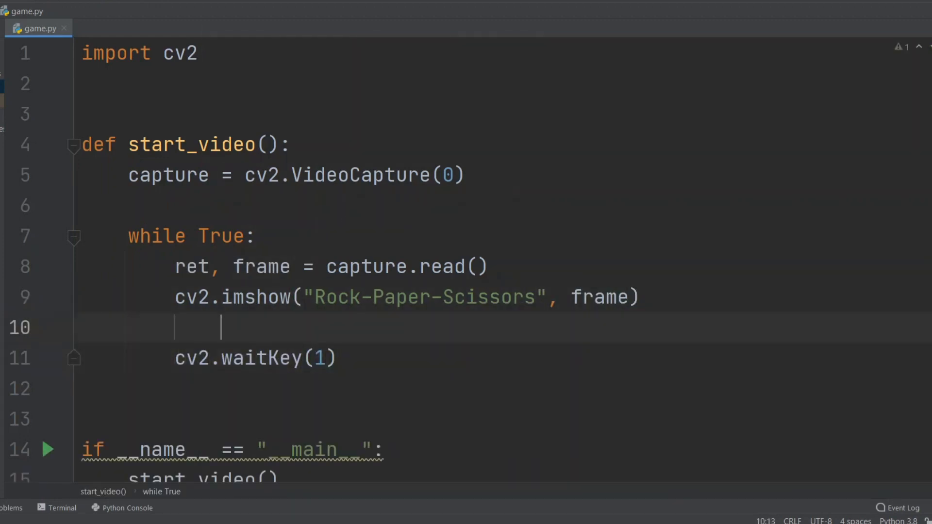
{"action": "type", "text": "# A call to waitKey metho"}
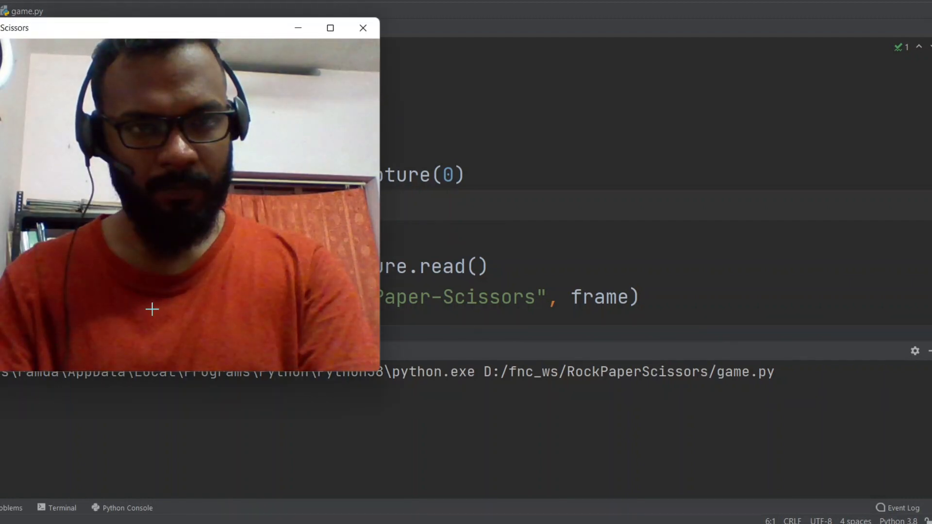
- Close the live webcam window to return to the code
{"action": "left_click", "coordinate": [361, 27]}
{"action": "type", "text": "if cv2.waitKey(1"}
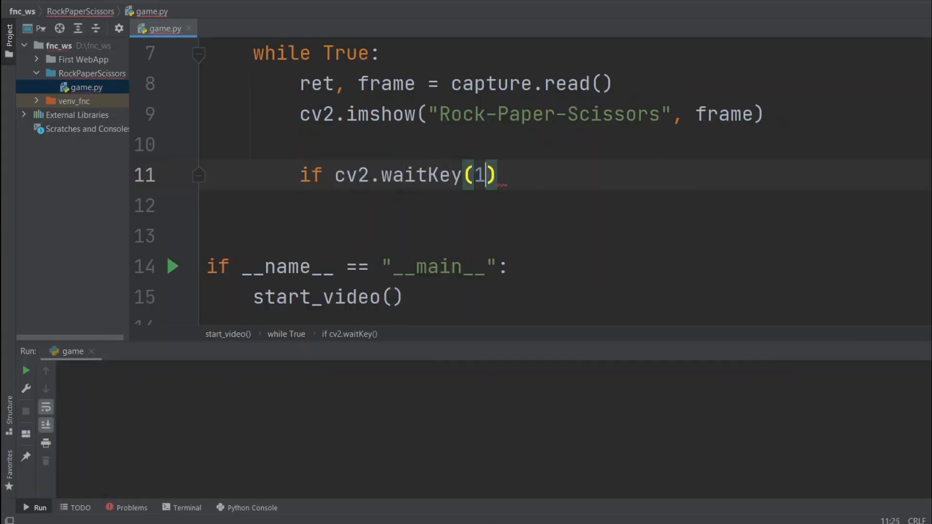
- Break the loop on waitKey code 27, then add cv2.destroyAllWindows() and capture.release()
{"action": "type", "text": "== 27:"}
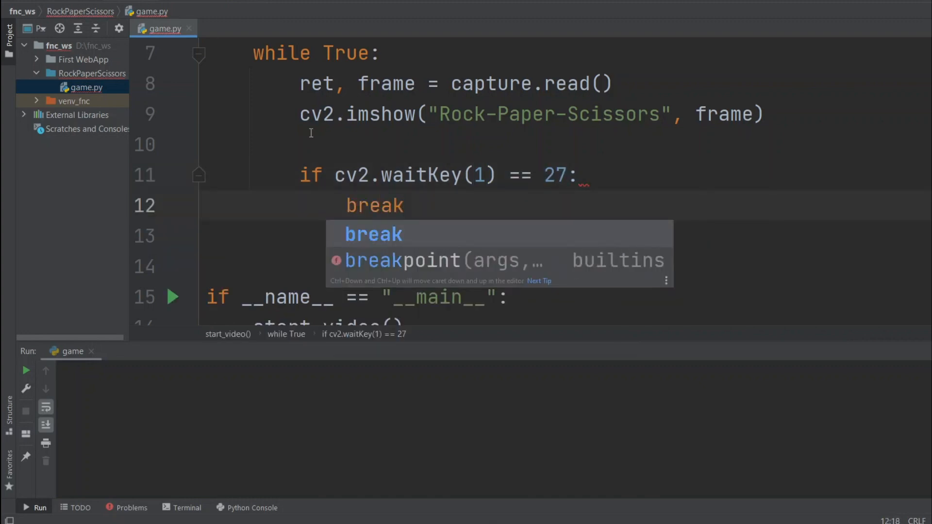
{"action": "type", "text": "cv2."}
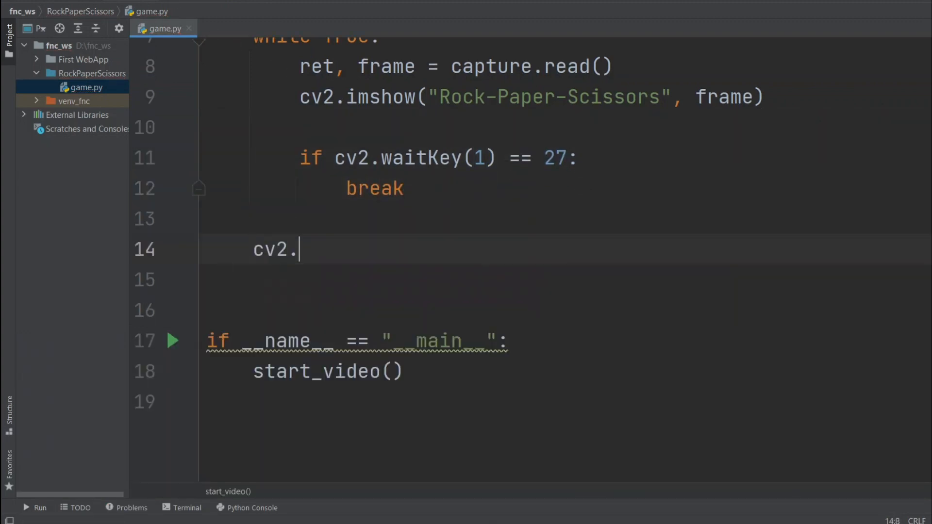
{"action": "type", "text": "destroyA"}
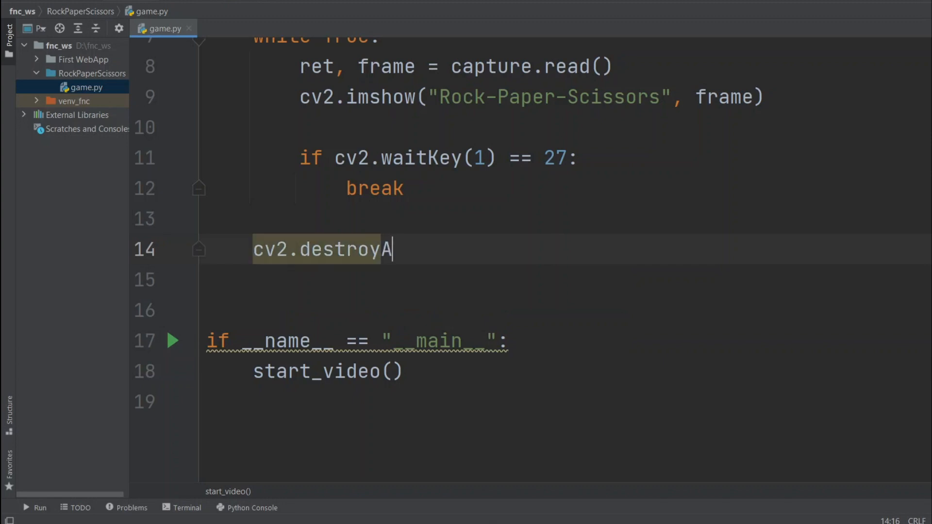
{"action": "type", "text": "llWindows"}
{"action": "left_click", "coordinate": [568, 280]}
{"action": "type", "text": "cv2."}
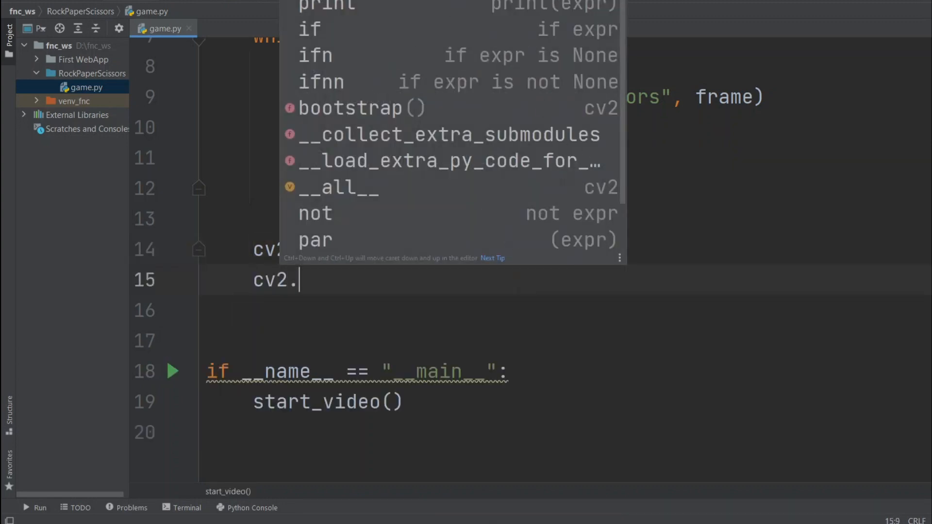
{"action": "type", "text": "capture.rel"}
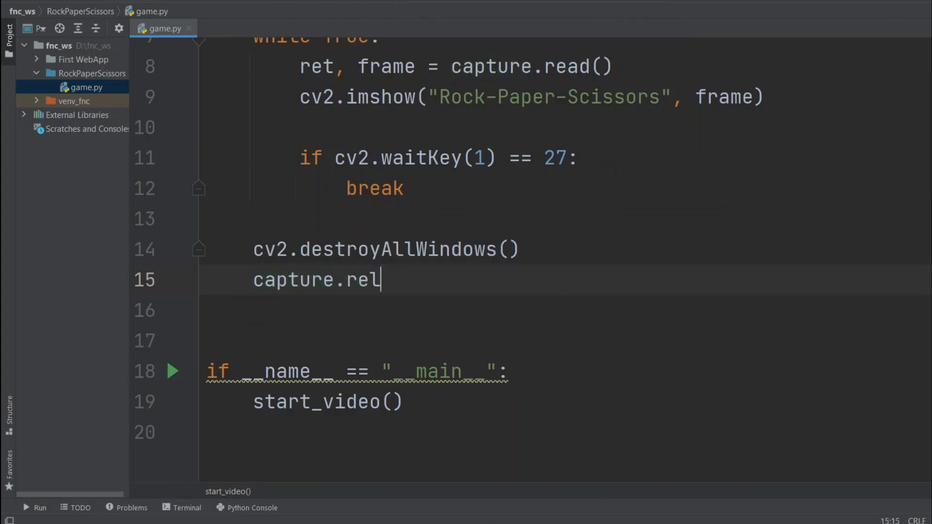
{"action": "type", "text": "ease()"}
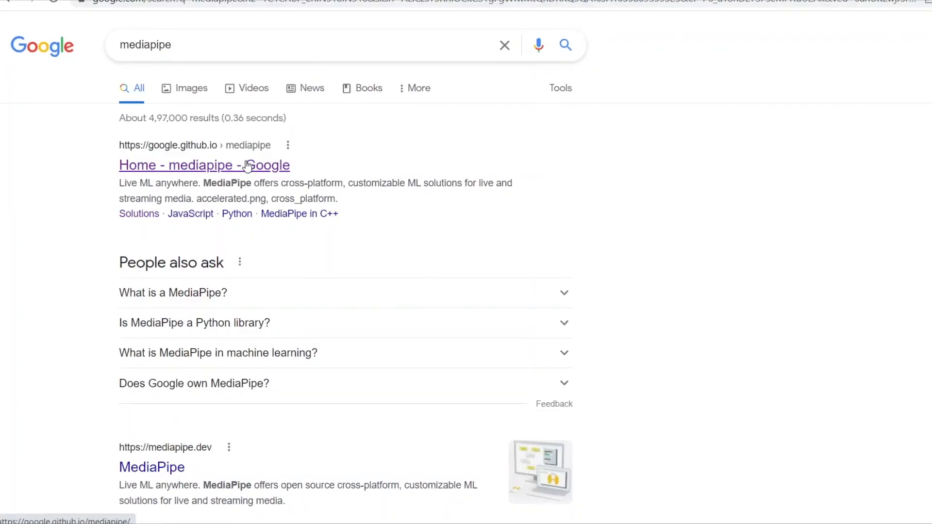
- Open the MediaPipe home page from the results and scroll through it
{"action": "left_click", "coordinate": [204, 165]}
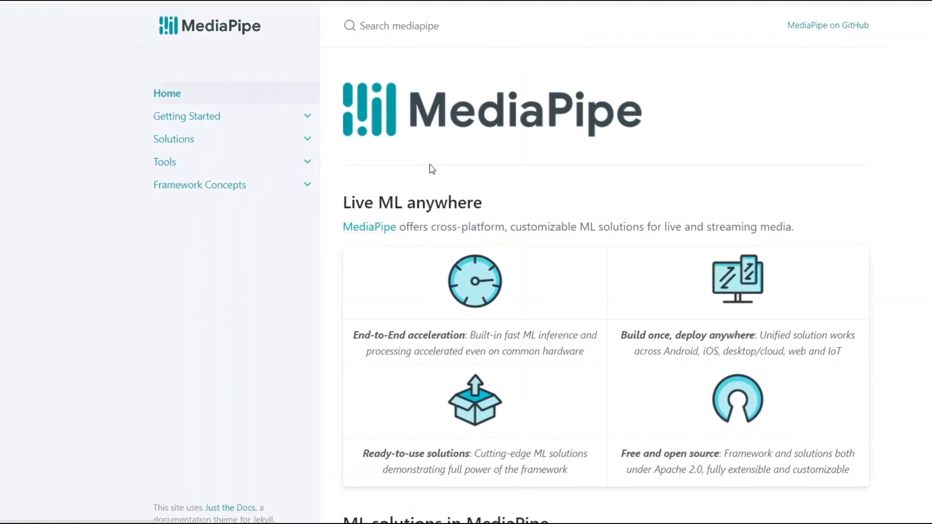
{"action": "scroll", "scroll_direction": "down", "scroll_amount": 3}
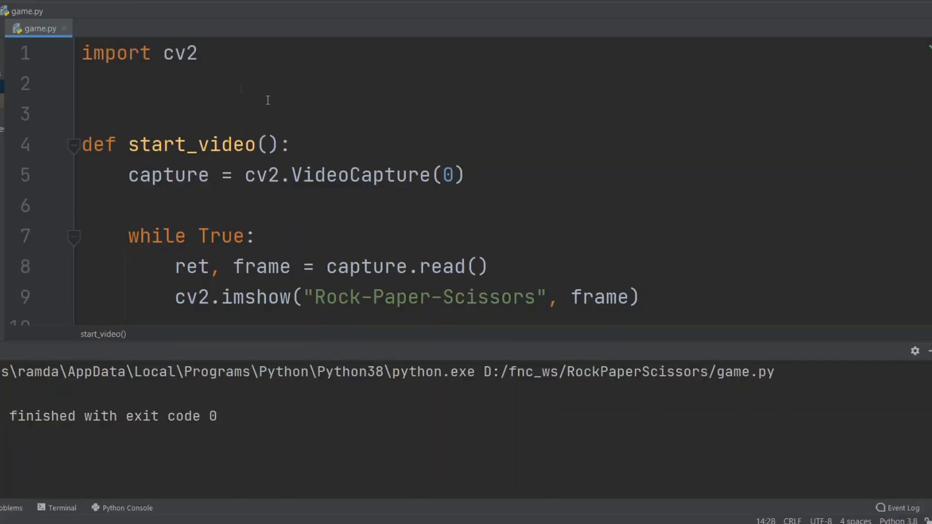
- Import mediapipe and assign drawing_module from mediapipe.solutions
{"action": "type", "text": "import mediapipe"}
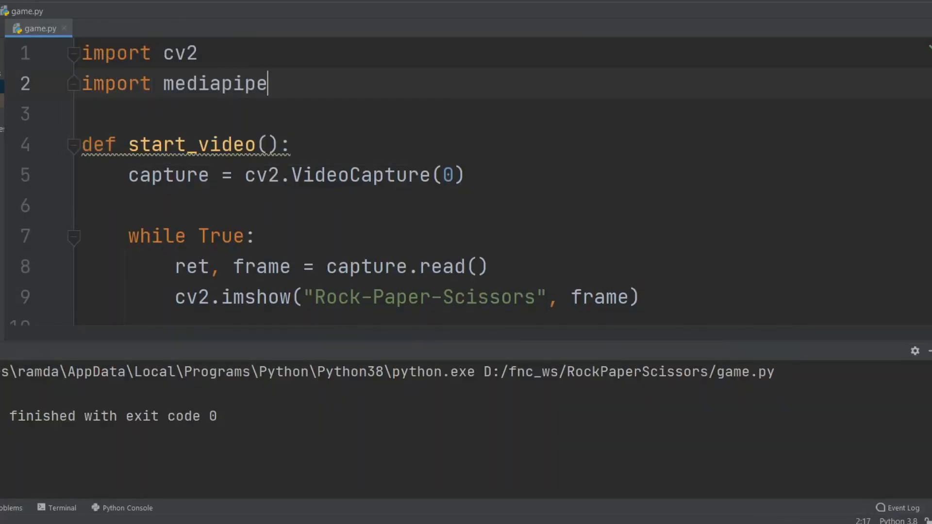
{"action": "type", "text": "drawing_module ="}
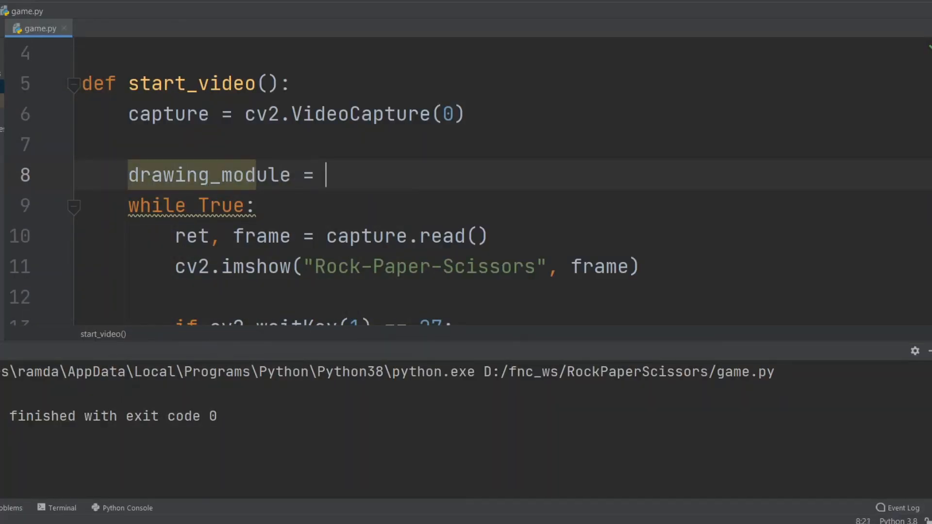
{"action": "type", "text": "mediapipe.solutions.drawing_utils"}
{"action": "type", "text": "hands_module = mediapipe.solutions."}
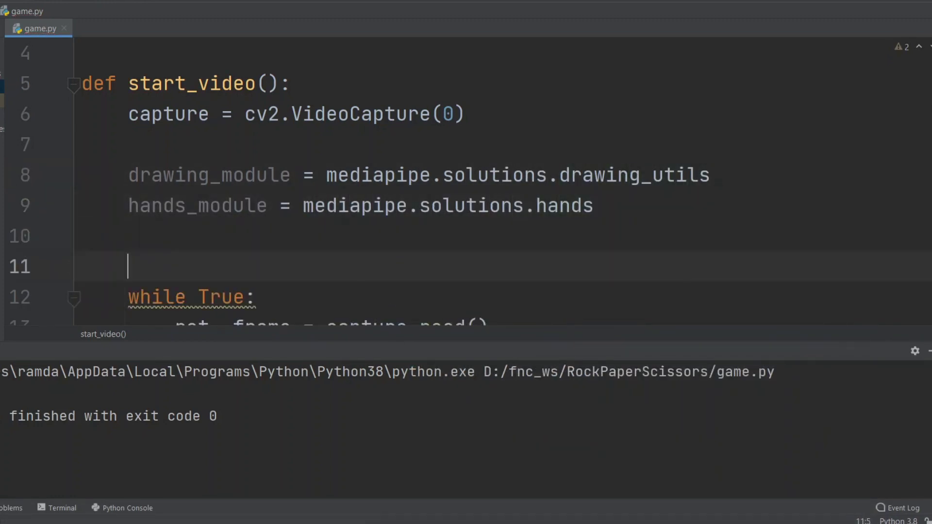
- Create hands = hands_module.Hands with static_image_mode False, 0.7 confidence and max_num hands
{"action": "type", "text": "hands ="}
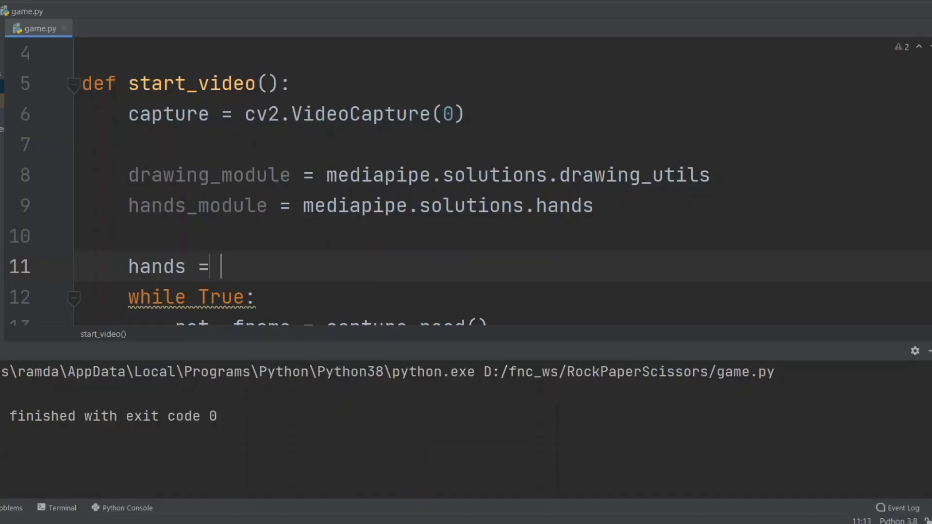
{"action": "type", "text": "hands_module.Hands(static_"}
{"action": "type", "text": "min)"}
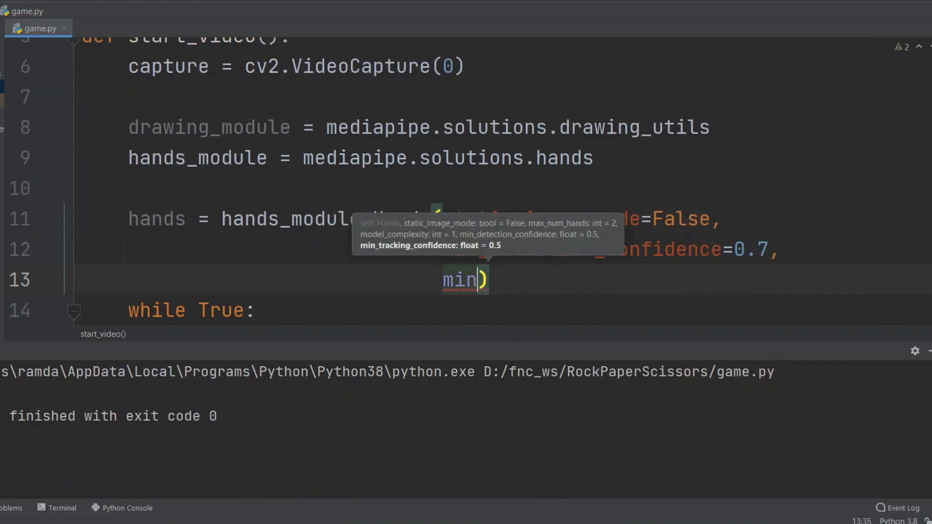
{"action": "type", "text": "ax_num"}
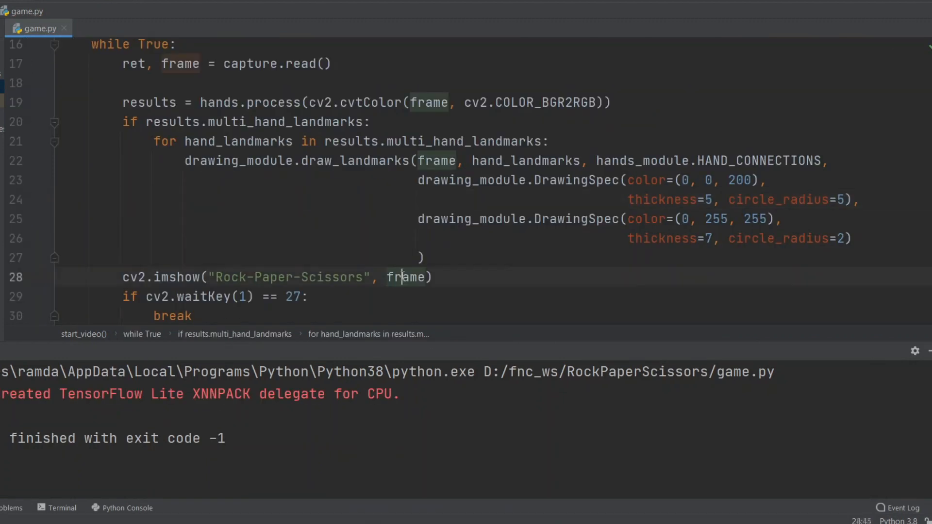
- Review the displayed frame and the multi_hand_landmarks check in the landmark-drawing loop
{"action": "double_click", "coordinate": [180, 64]}
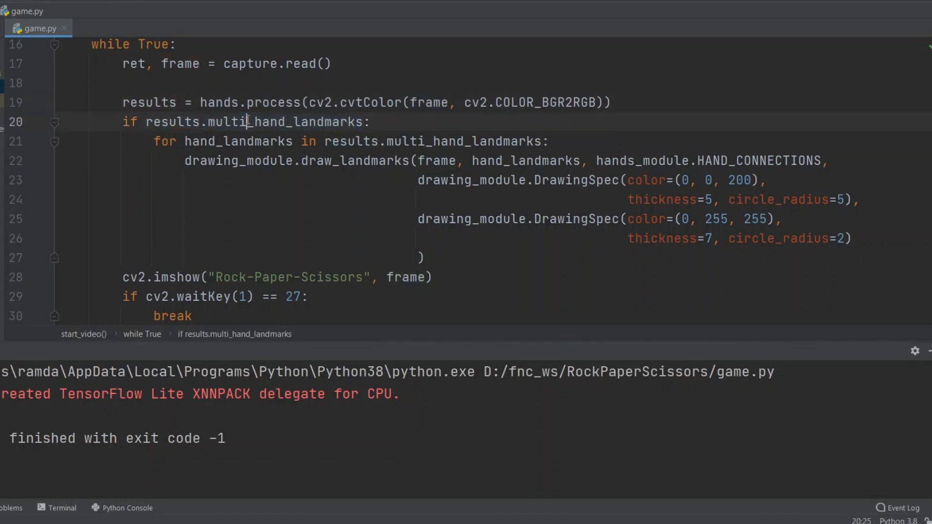
{"action": "double_click", "coordinate": [238, 160]}
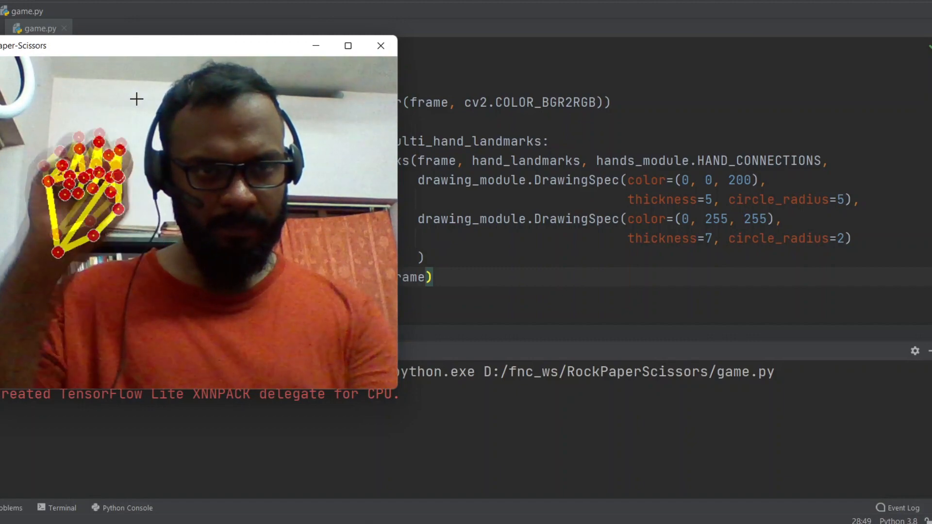
{"action": "left_click", "coordinate": [380, 45]}
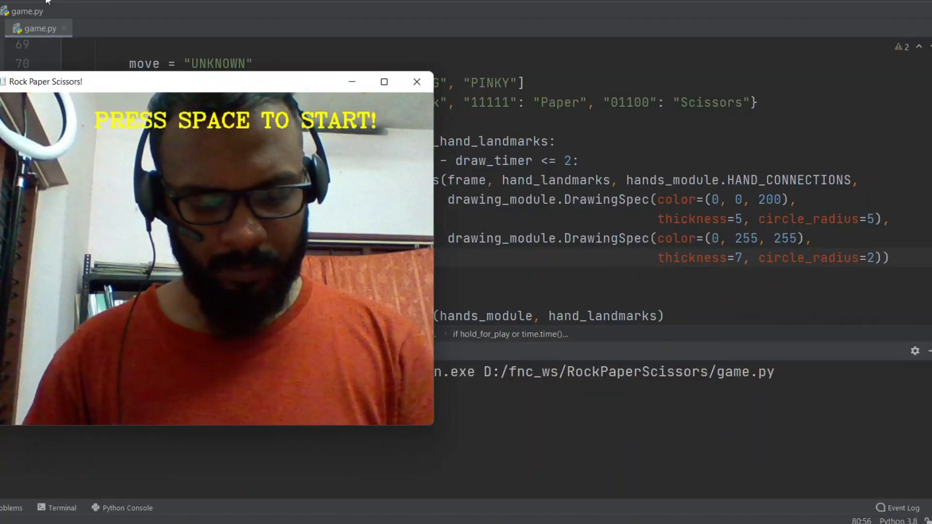
- Stop the game and add 'if hold_for_play and move != "UNKNOWN":' assigning ret, cmp_move from calculate_game_state
{"action": "key", "text": "space"}
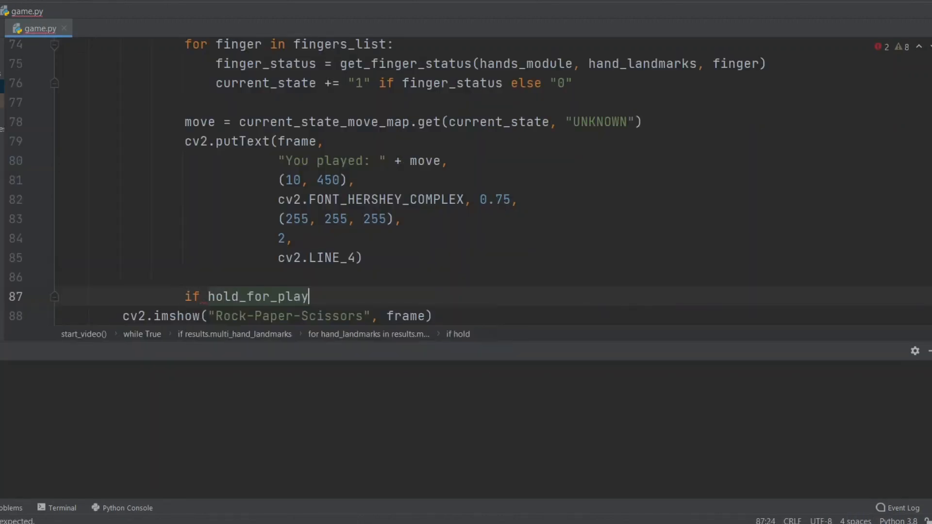
{"action": "type", "text": "and move != \"UNKNOWN\":"}
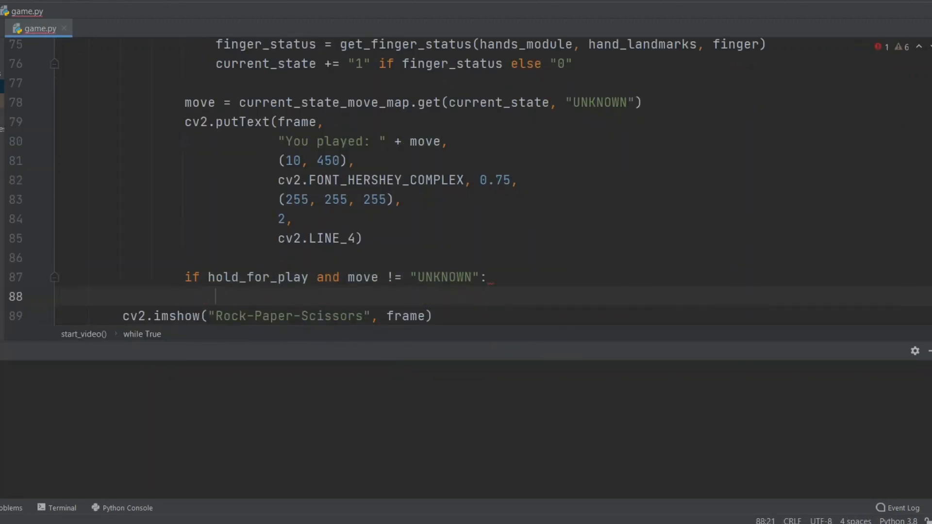
{"action": "type", "text": "ret,"}
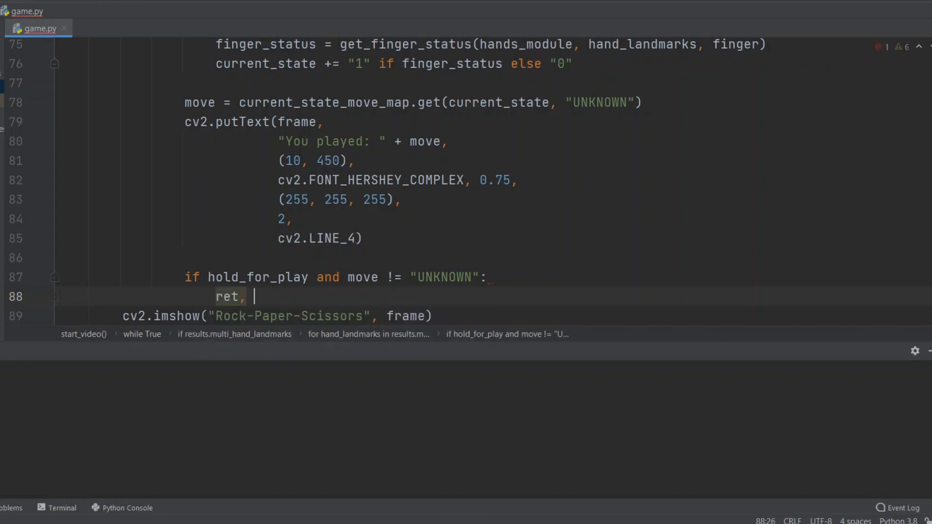
{"action": "type", "text": "cmp_move = calculate_ga"}
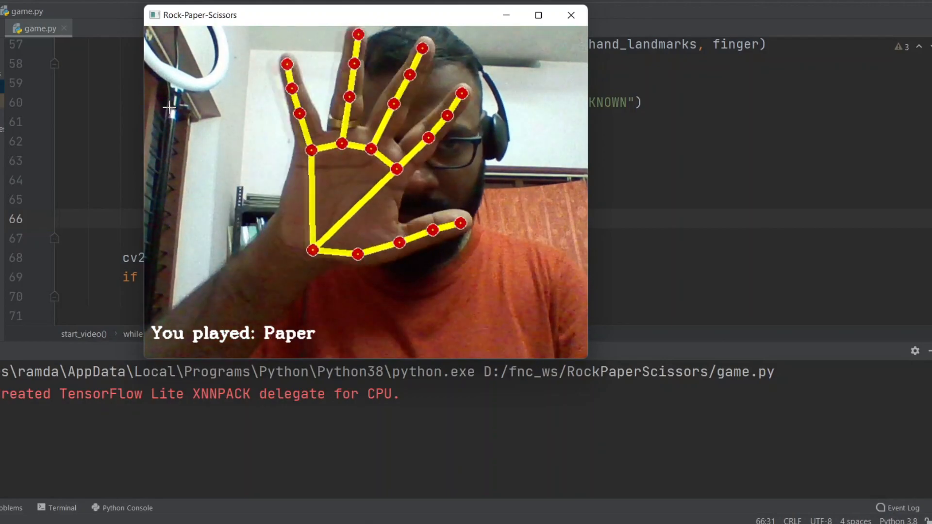
- Close the running game window before writing calculate_game_state
{"action": "left_click", "coordinate": [570, 14]}
{"action": "type", "text": "computer_"}
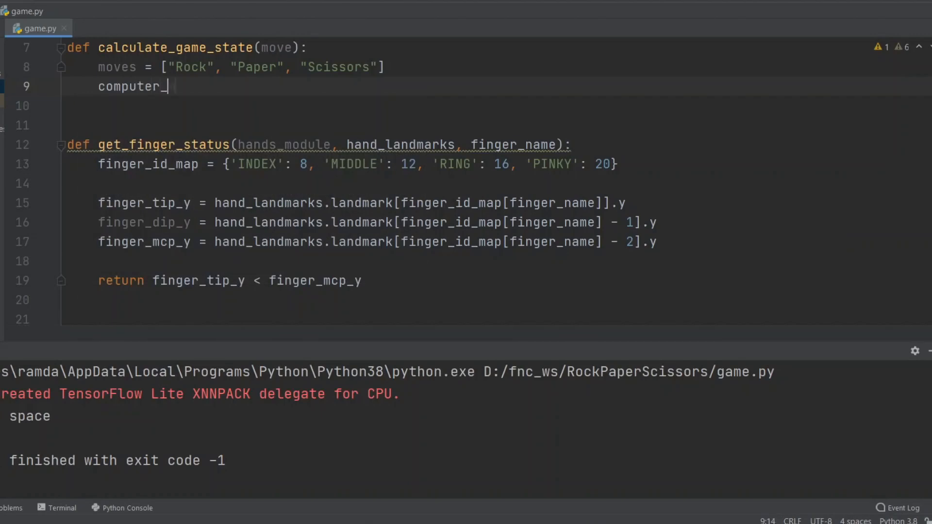
- Set computer_move = random.choice(moves), draft Paper win/lose elif cases, then discard them
{"action": "type", "text": "move = random.choice(moves"}
{"action": "type", "text": "elif computer_move == \""}
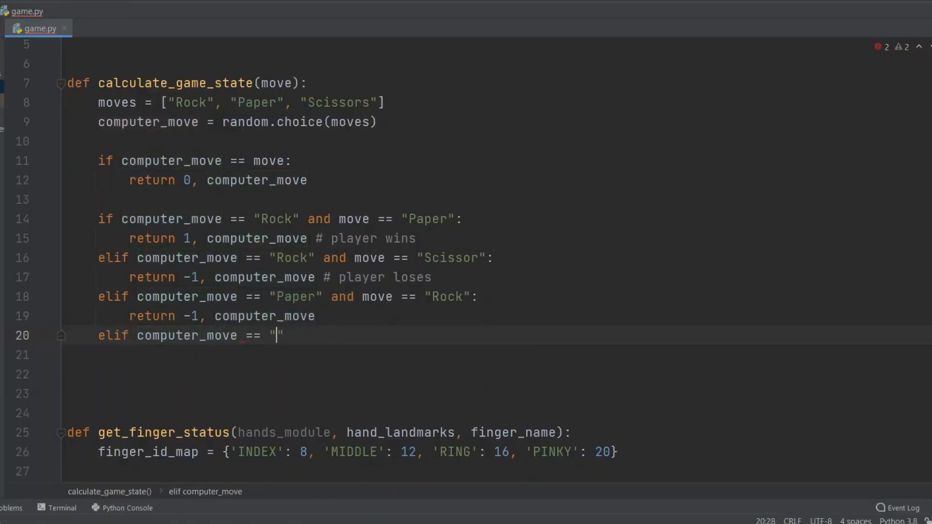
{"action": "type", "text": "Paper\" and ...."}
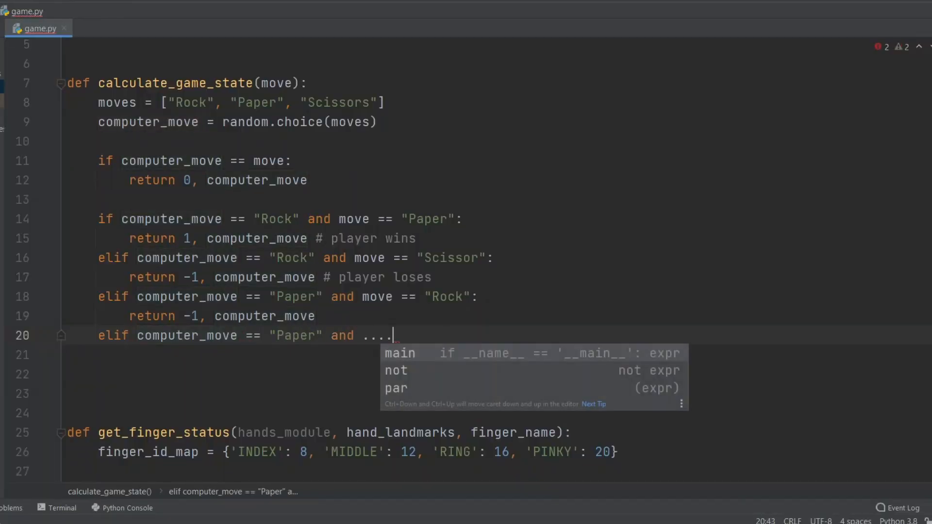
{"action": "key", "text": "Escape"}
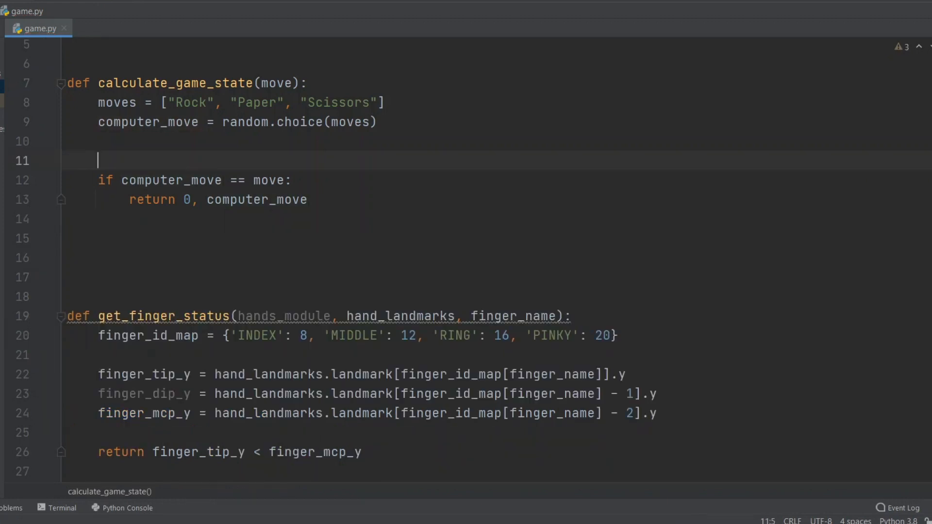
- Define can_defeat_map: Rock beats Scissors, Paper beats Rock, Scissors beats Paper
{"action": "type", "text": "can_defeat_map = {\"Rock\": \""}
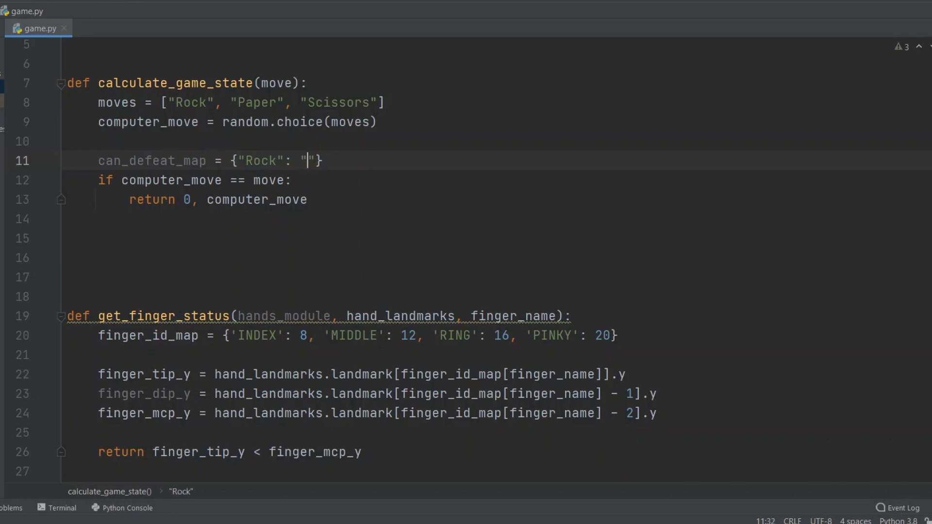
{"action": "type", "text": "Scissors\","}
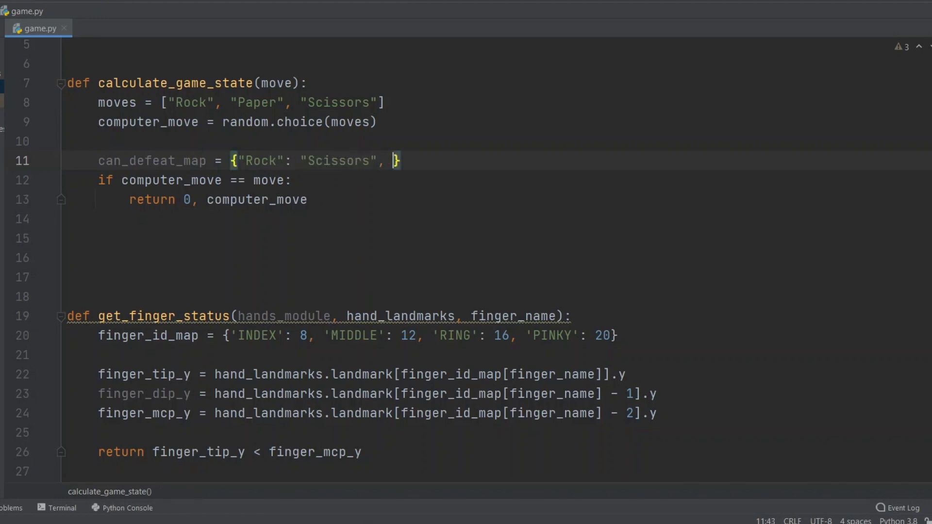
{"action": "type", "text": "\"Paper\": \"Rock\""}
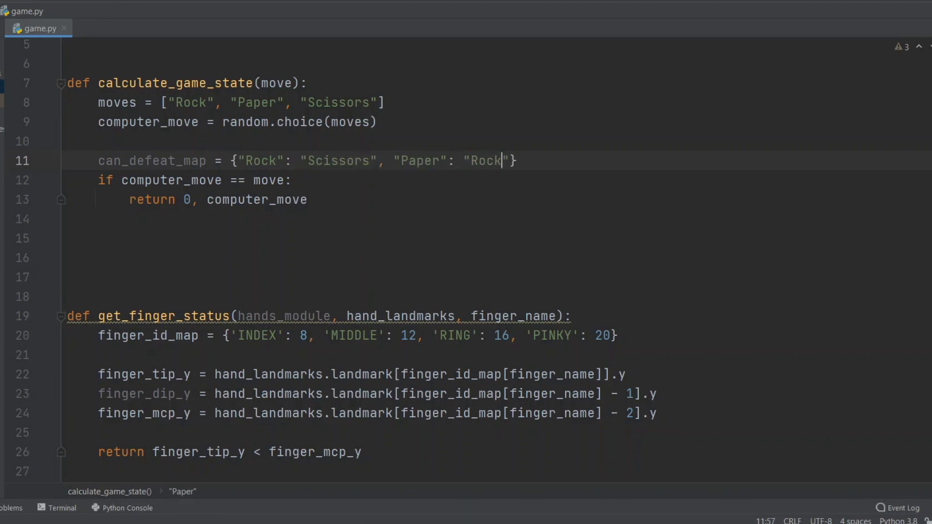
{"action": "type", "text": ", \"Sci\""}
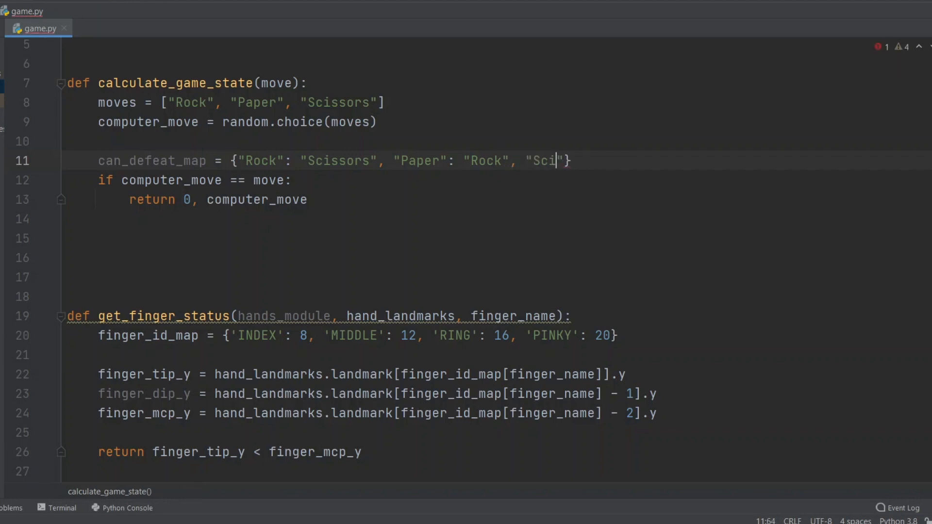
{"action": "type", "text": "ssors\": \""}
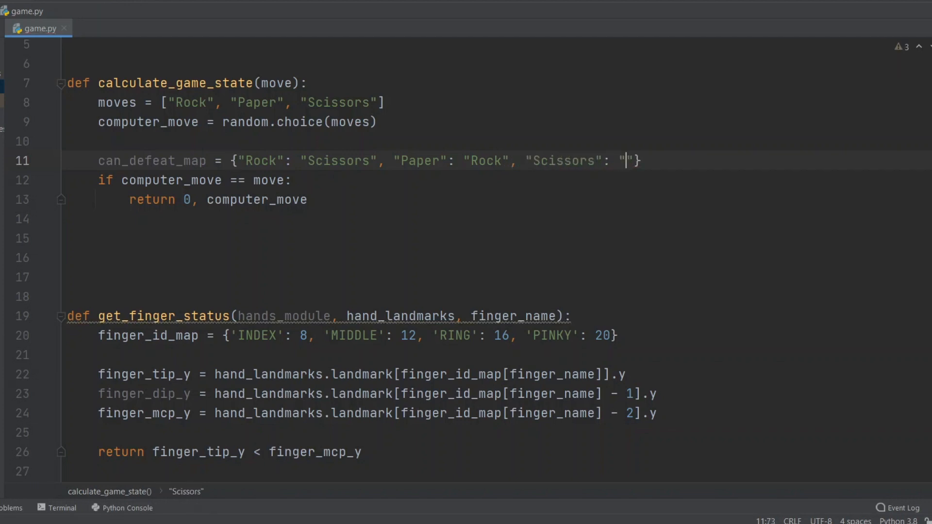
{"action": "type", "text": "Paper"}
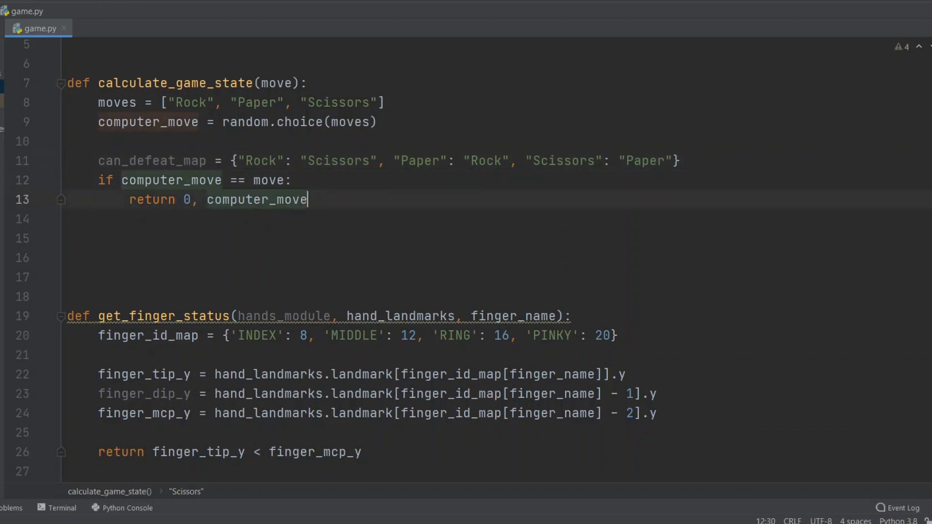
- Return 1 and the computer's move when the player's move defeats it, then relaunch the game
{"action": "type", "text": "if can_defeat_map[move] =="}
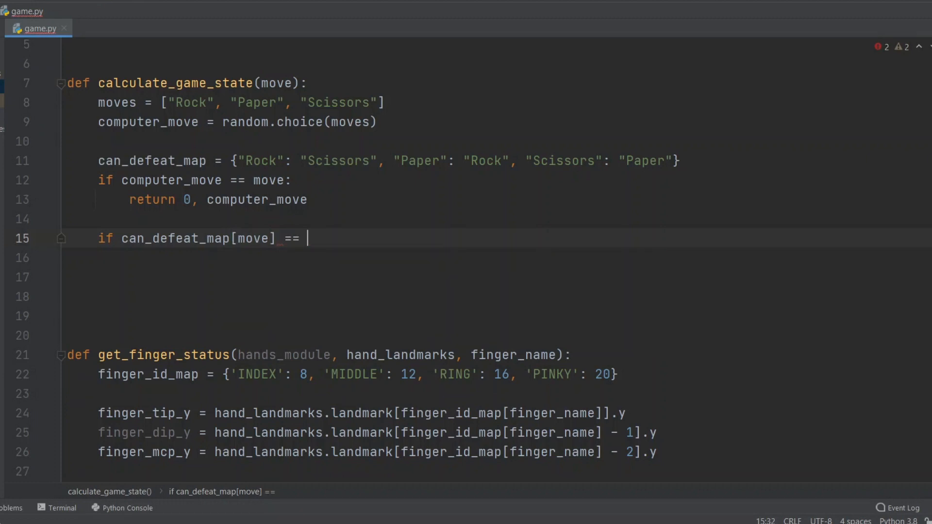
{"action": "type", "text": "computer_move:"}
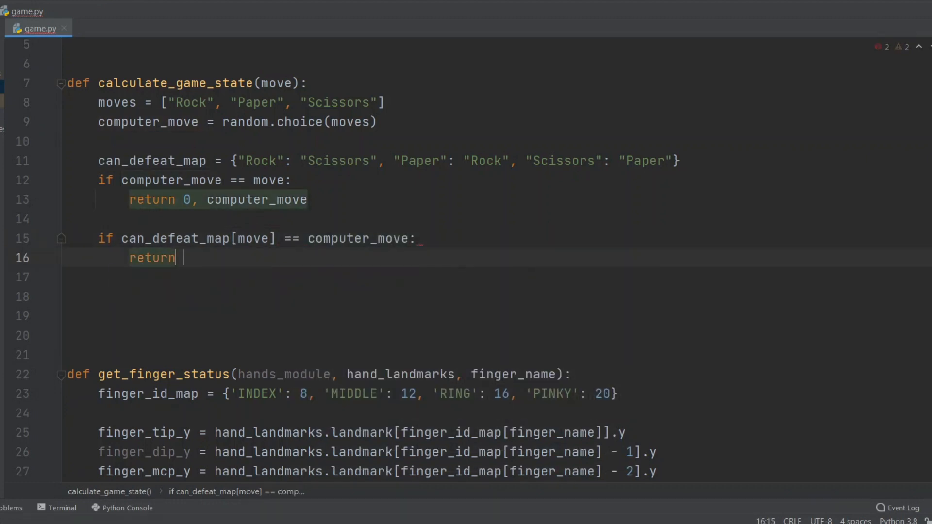
{"action": "type", "text": "1, computer_move # pla"}
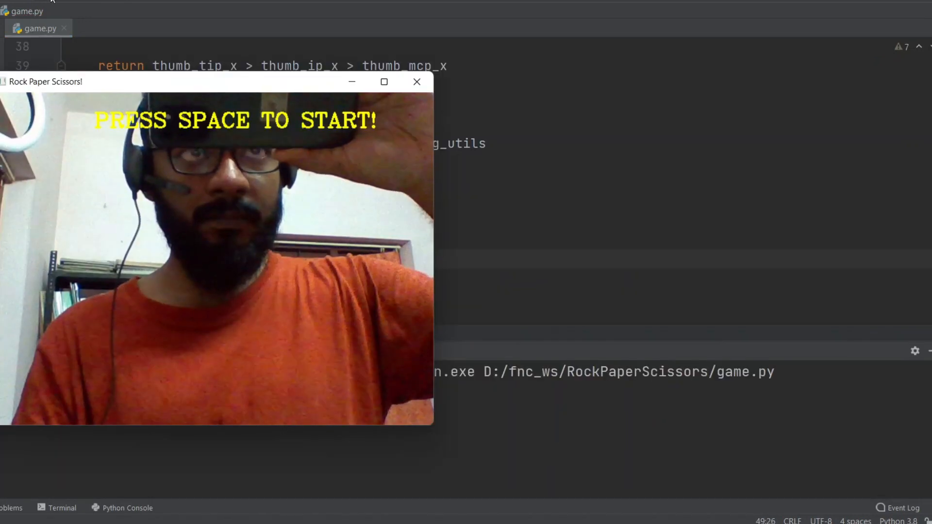
- Start webcam rounds with Space, losing Rock to Paper and Scissors to Rock
{"action": "key", "text": "space"}
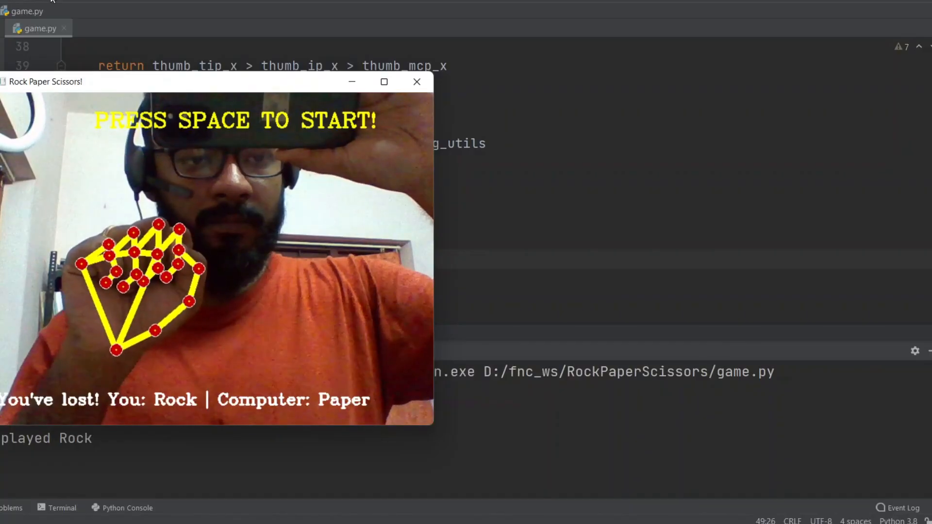
{"action": "key", "text": "space"}
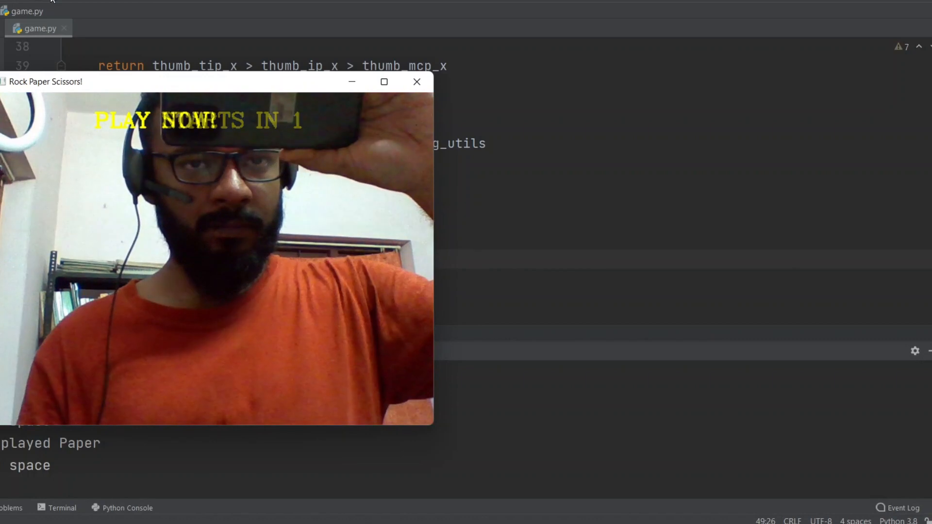
{"action": "key", "text": "space"}
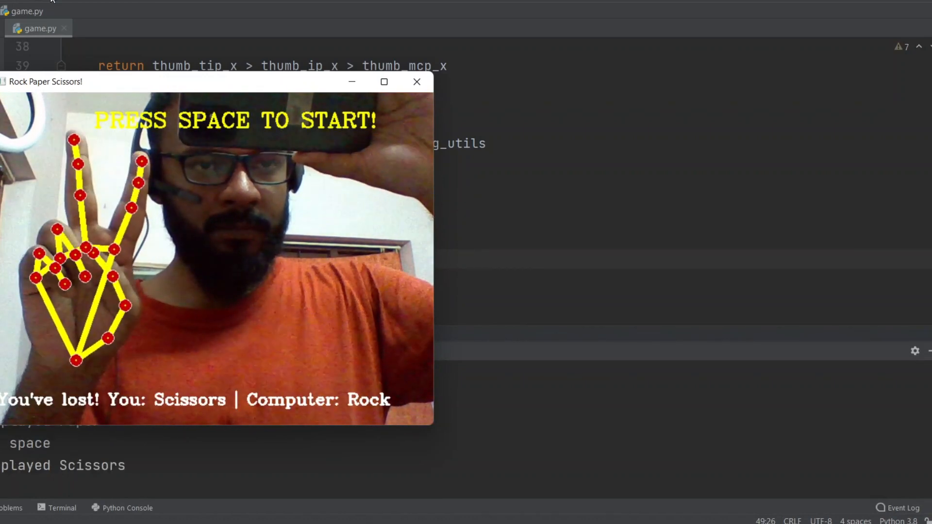